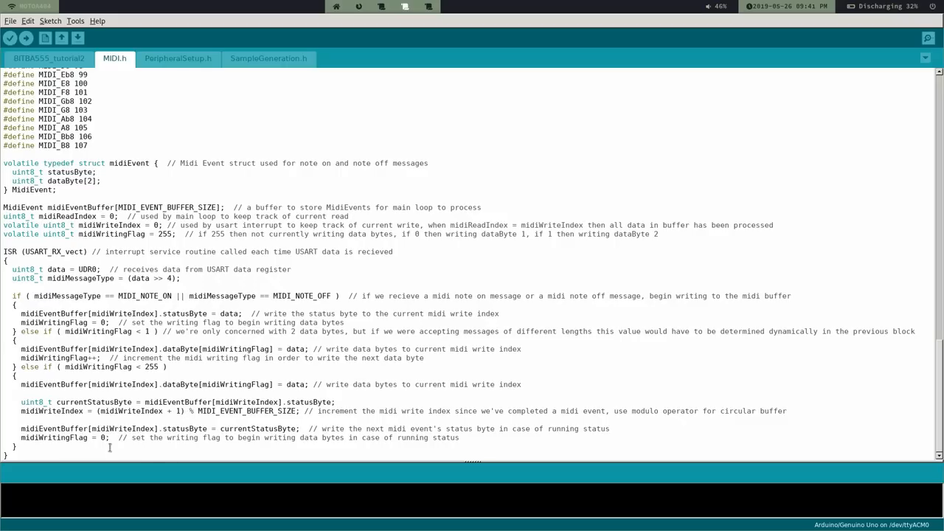
mouse_move(199, 313)
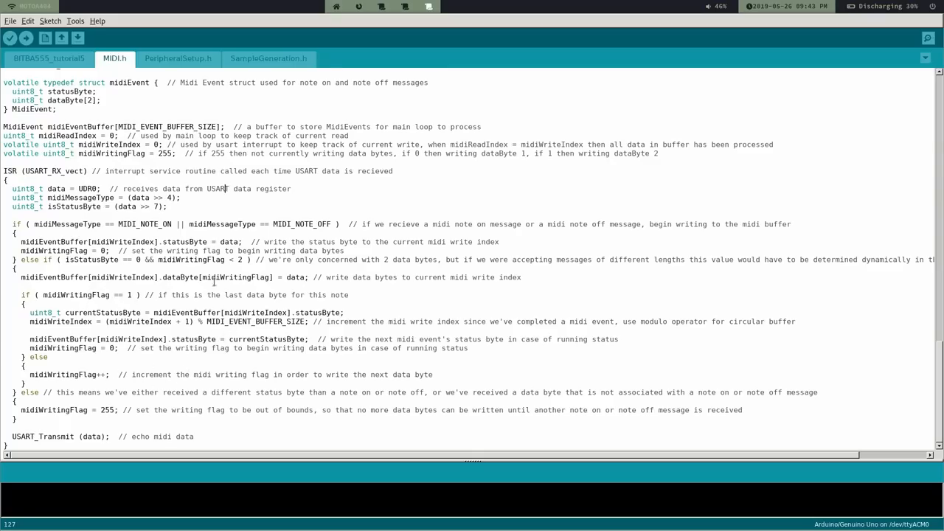
mouse_move(182, 345)
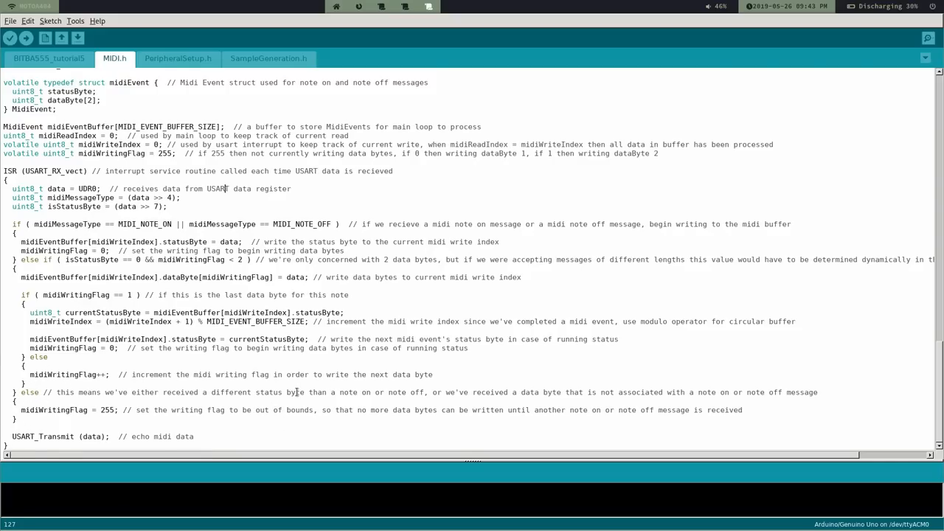
mouse_move(604, 413)
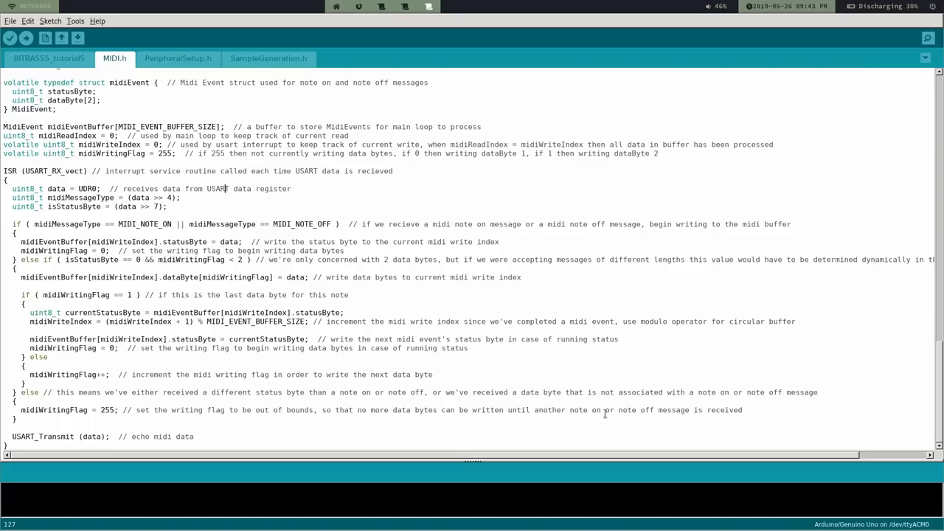
mouse_move(737, 393)
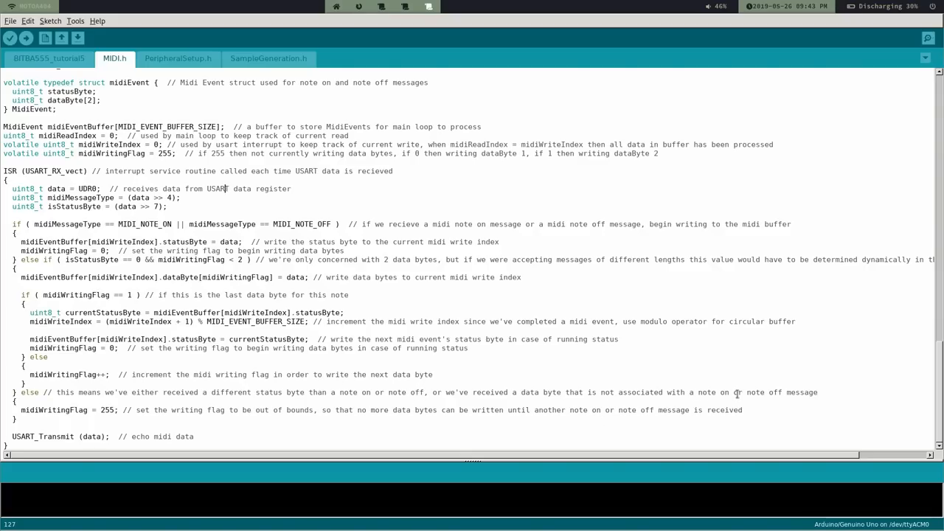
mouse_move(784, 398)
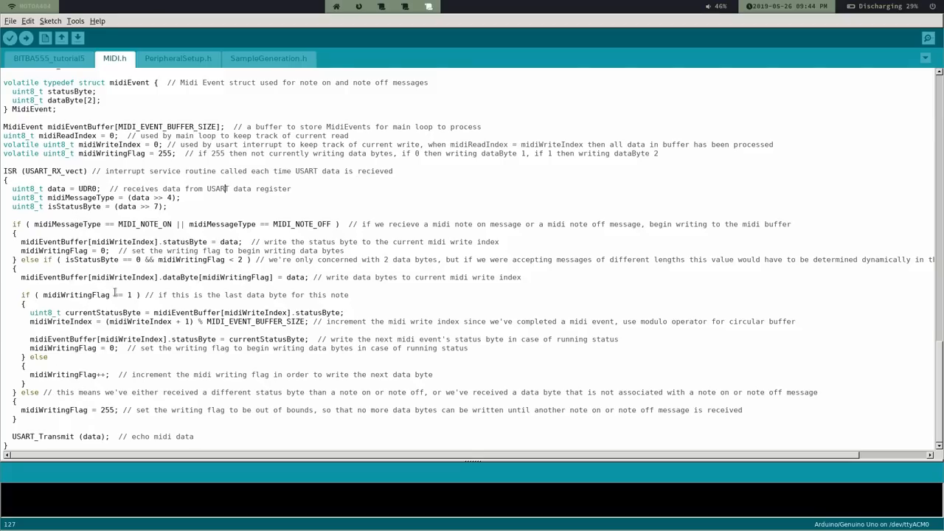
mouse_move(123, 364)
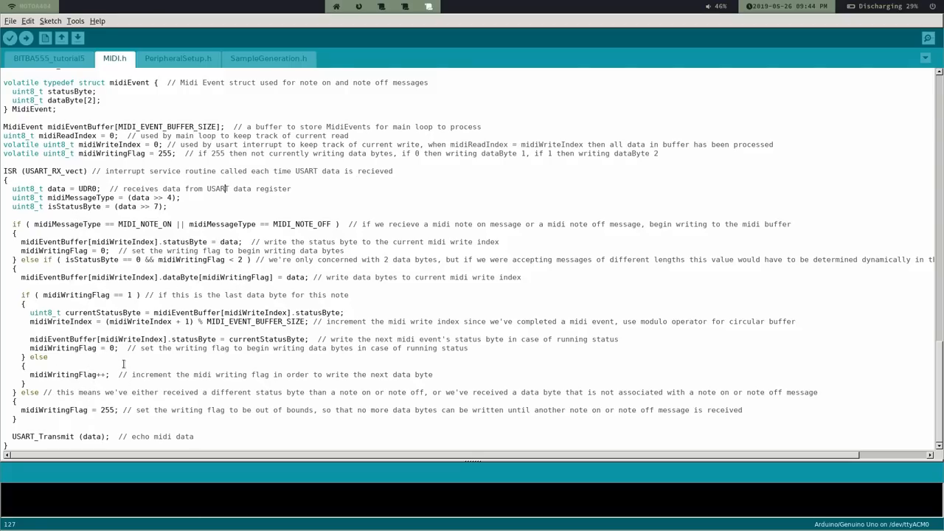